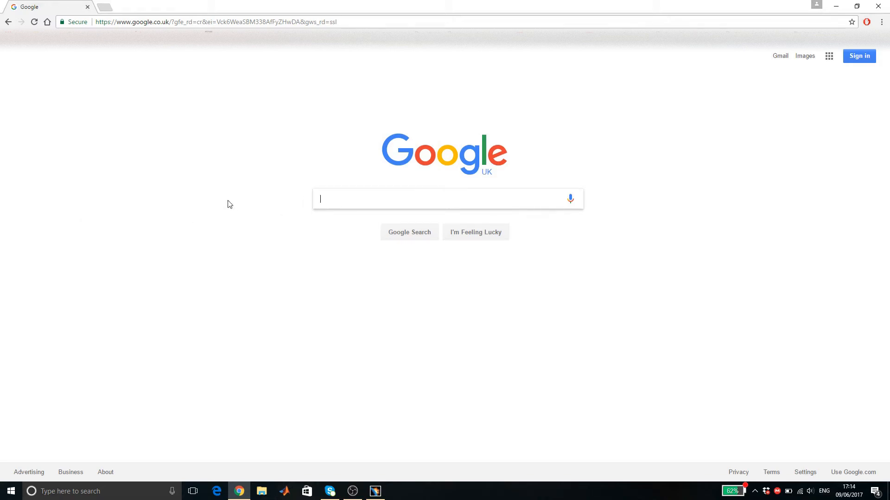
Search Google for 'naca 2412'
type("naca 2412")
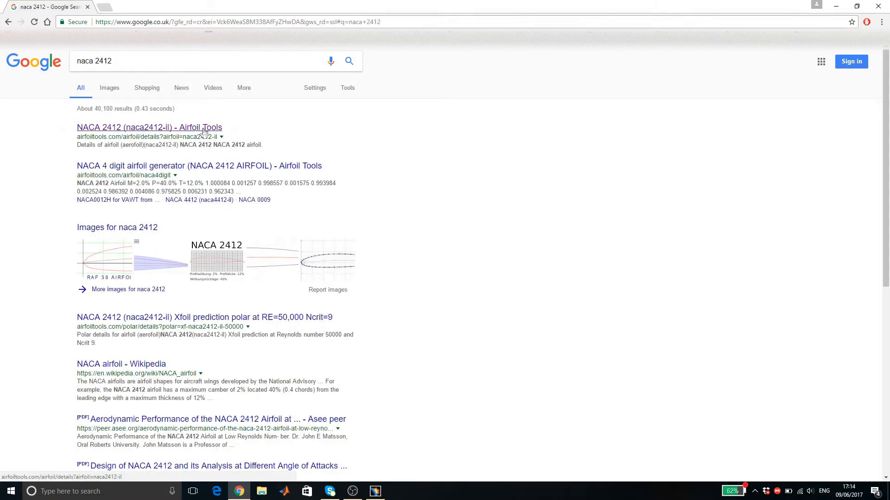
Download the NACA 2412 coordinates CSV from the Airfoil Tools plotter and open it
left_click(149, 127)
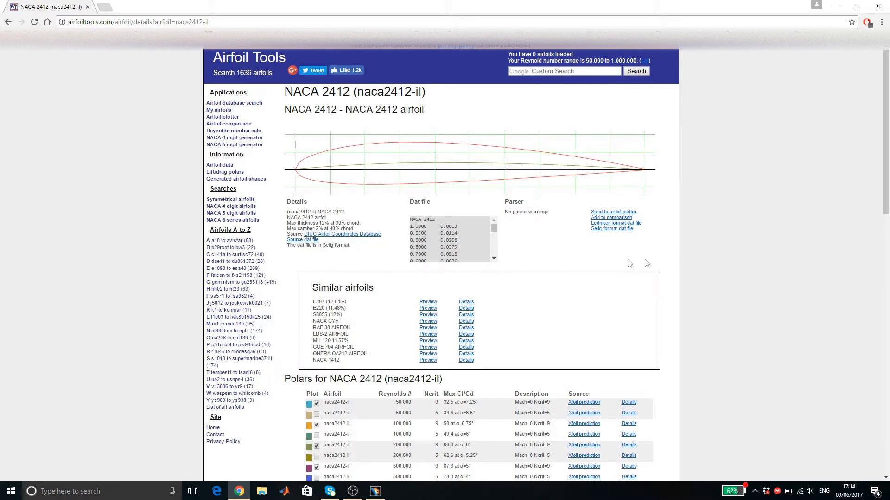
mouse_move(597, 244)
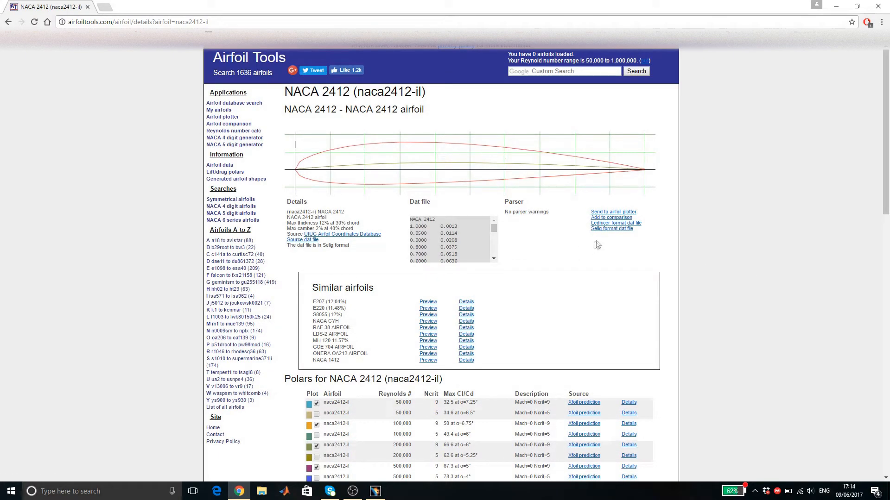
left_click(612, 211)
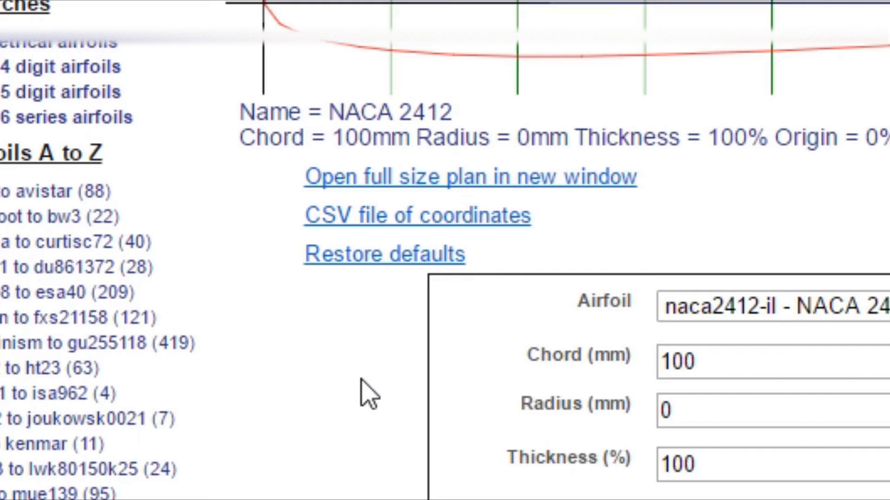
left_click(417, 215)
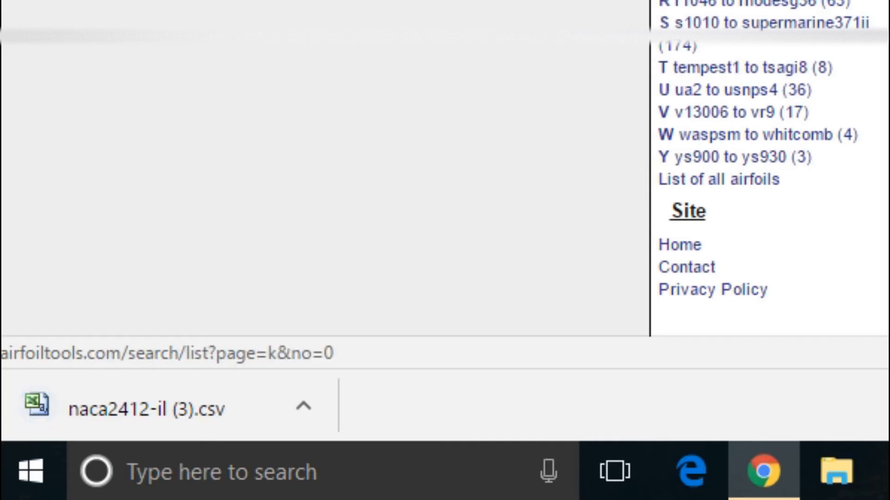
left_click(145, 408)
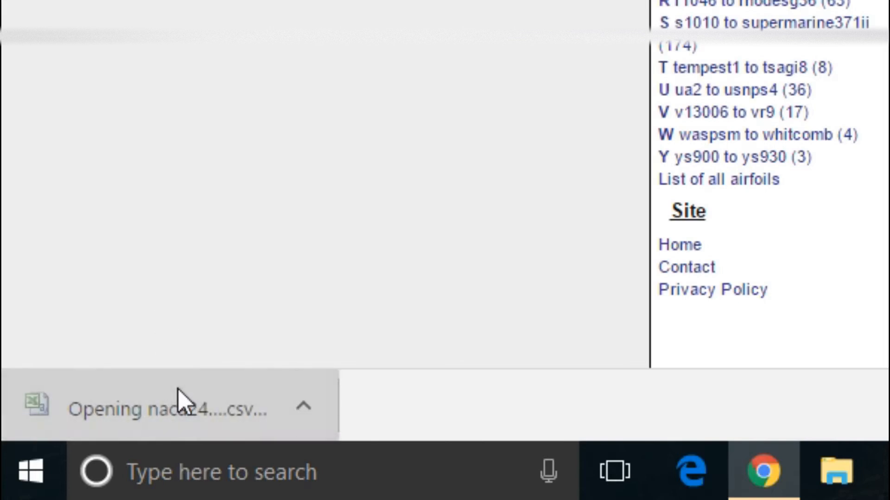
Add a Z(mm) column of zeros beside X and Y in Excel and copy the coordinates
left_click(170, 409)
type("Z")
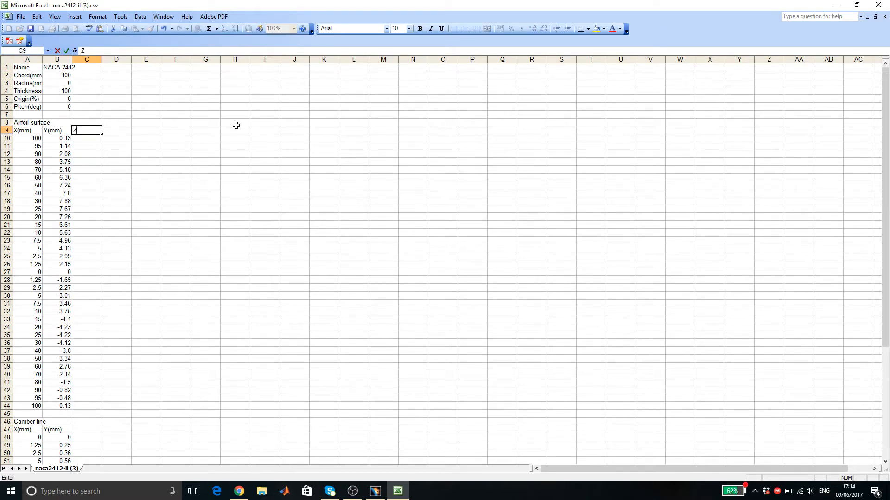
type("(mm)")
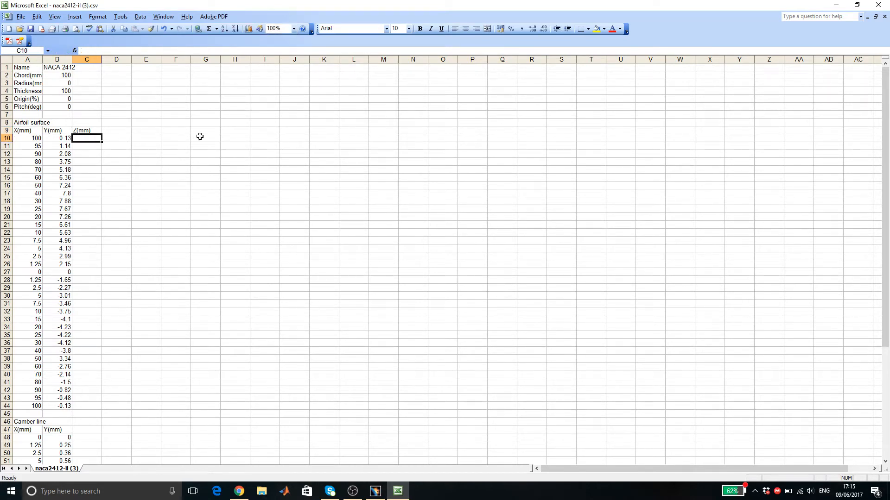
type("0")
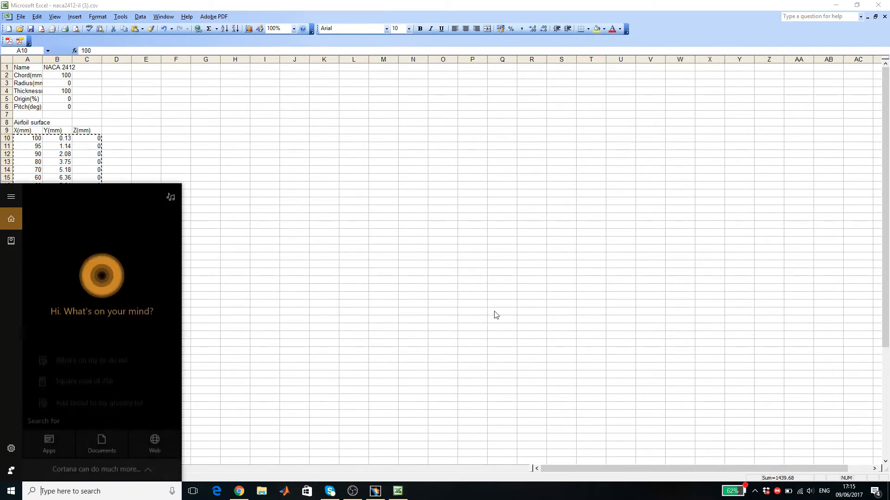
Launch Notepad from Windows search and paste in the coordinates
type("notepad")
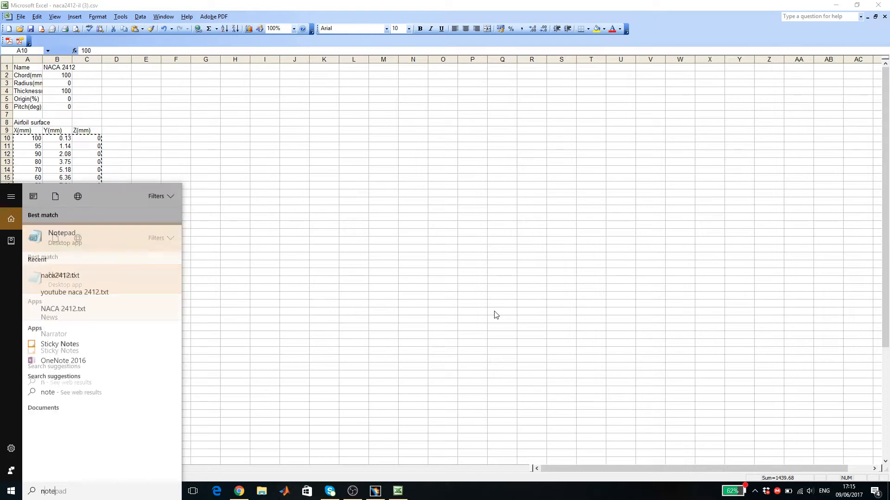
left_click(495, 314)
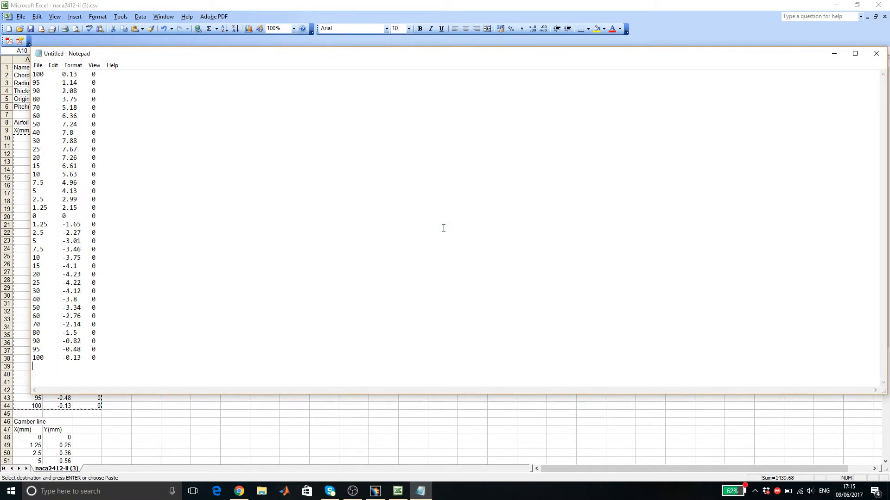
mouse_move(126, 59)
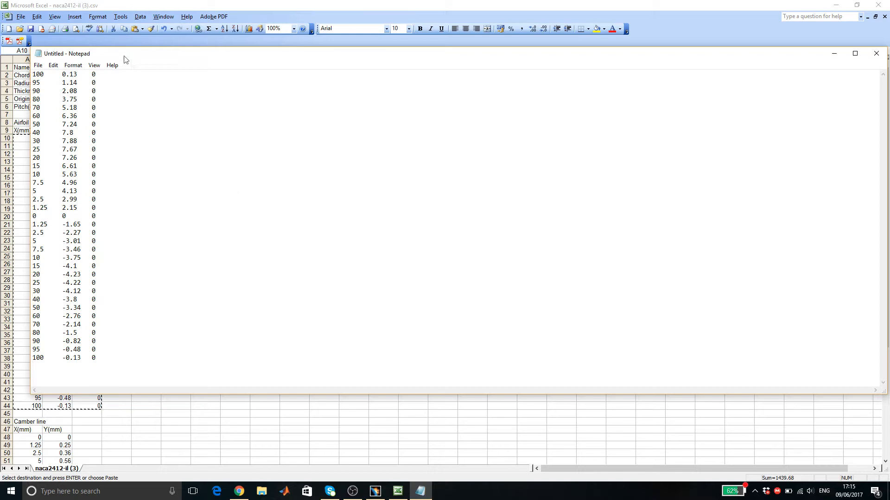
left_click(38, 65)
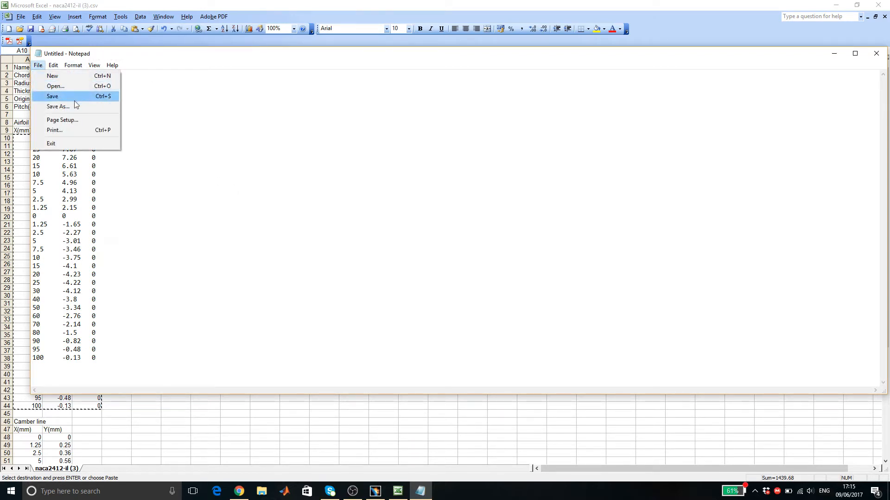
Save the coordinates as 'naca 2412.txt' and close Notepad
left_click(57, 106)
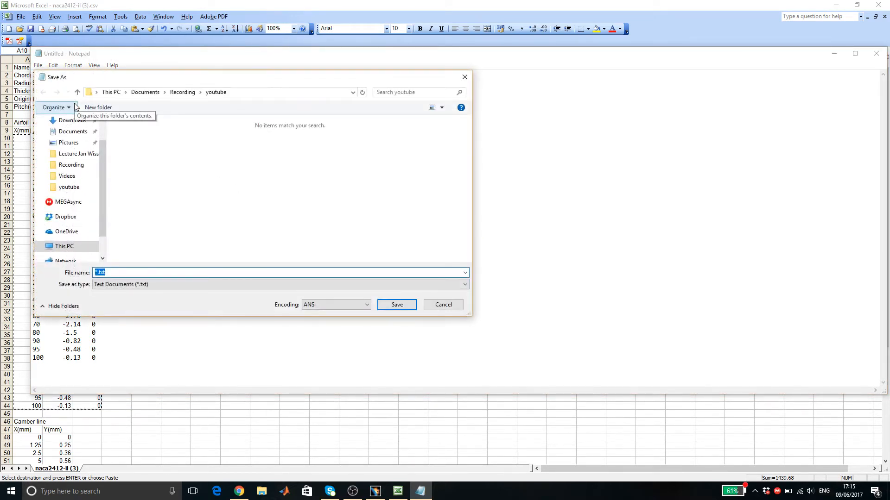
mouse_move(159, 135)
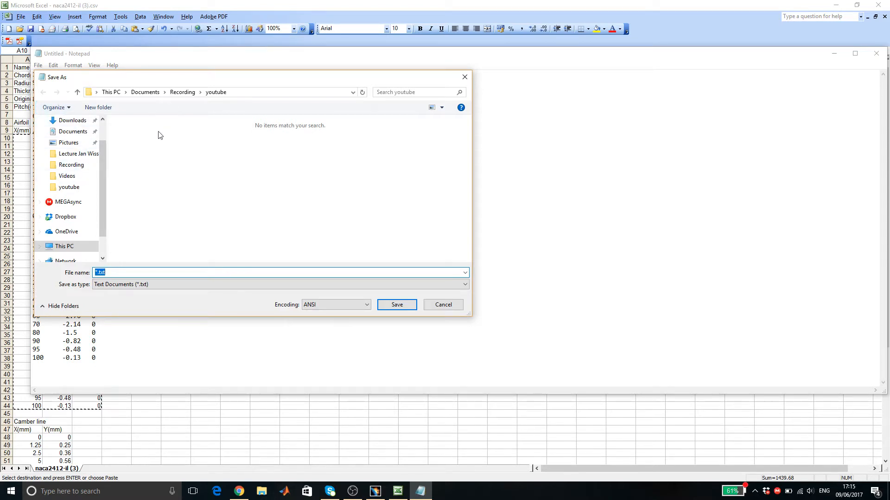
mouse_move(166, 259)
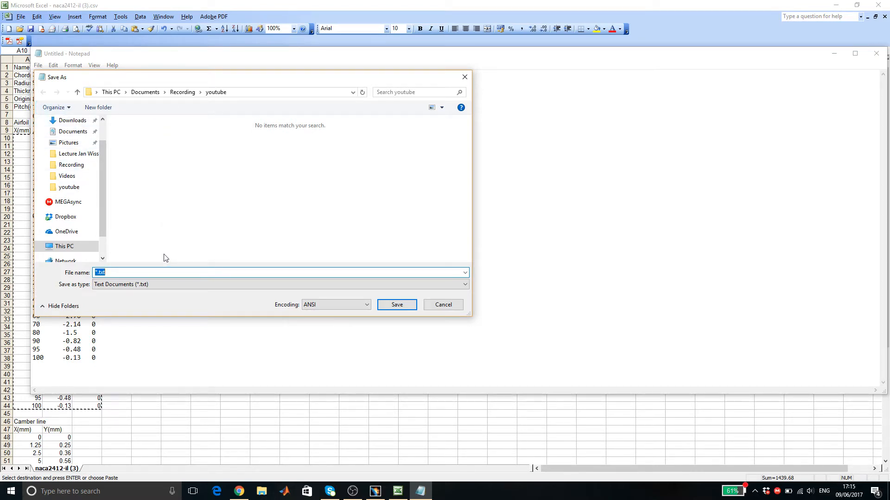
type("naca 2412")
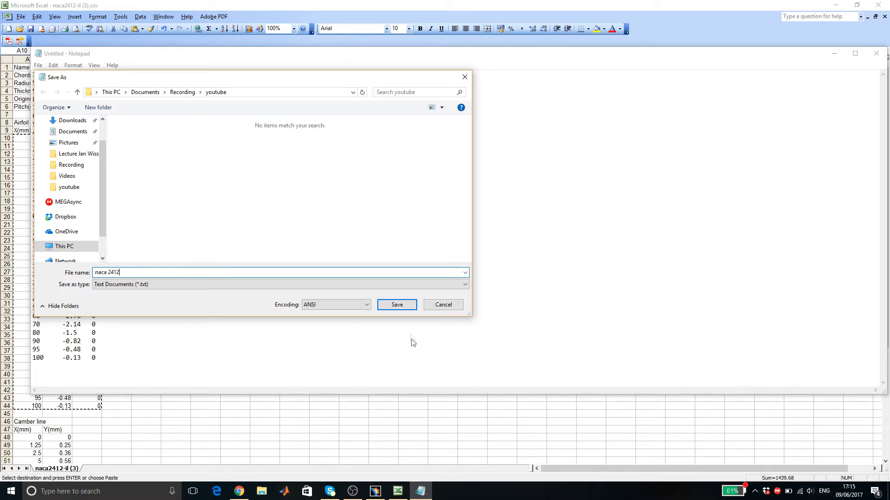
left_click(396, 305)
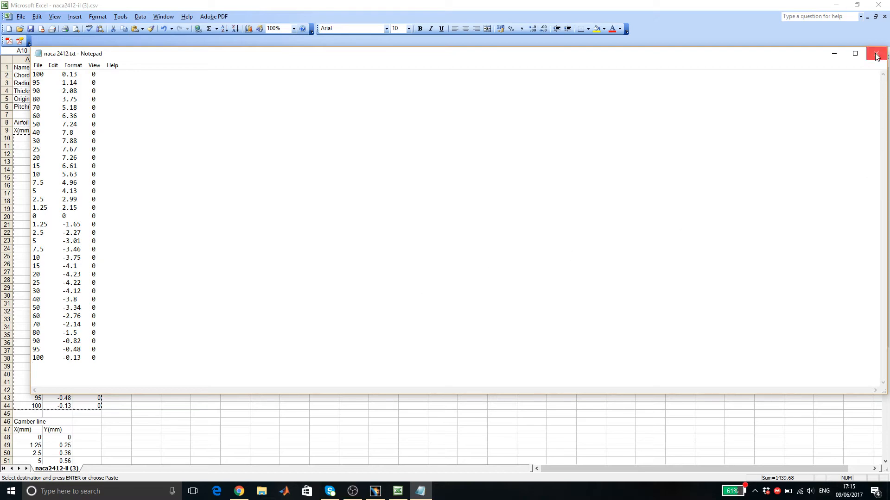
left_click(875, 53)
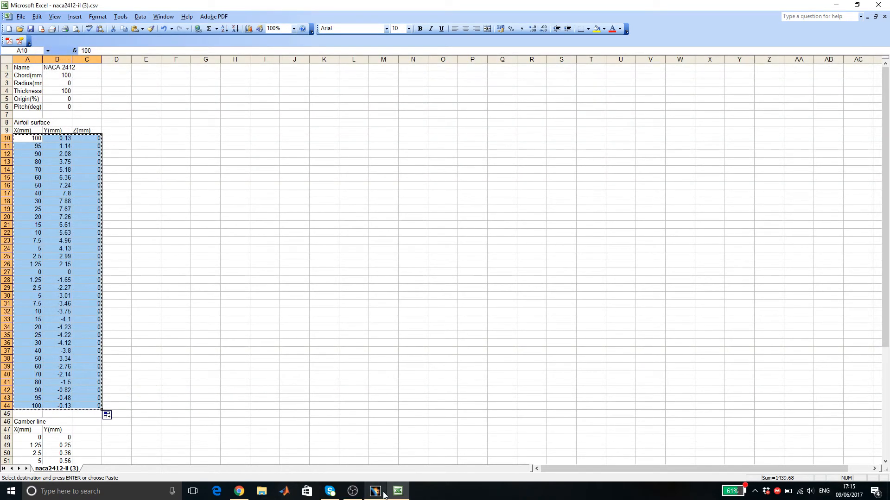
Switch to CATIA's Digitized Shape Editor workbench and browse for a point cloud file
left_click(375, 491)
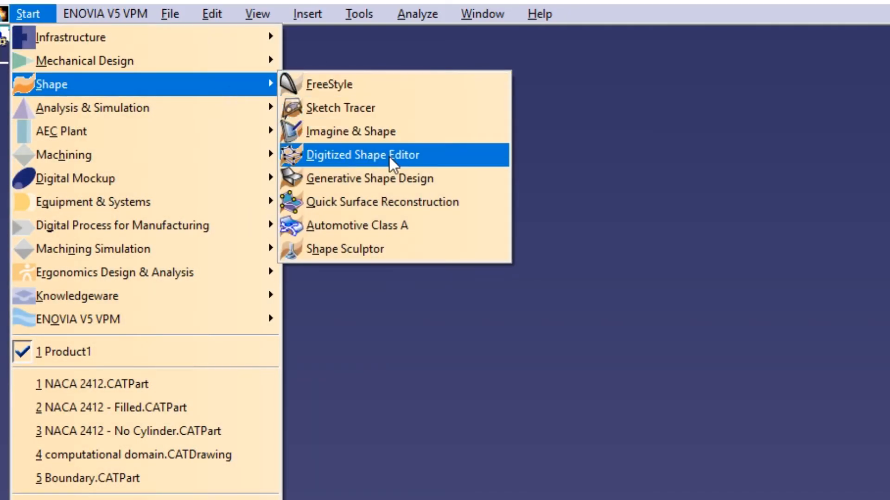
left_click(362, 155)
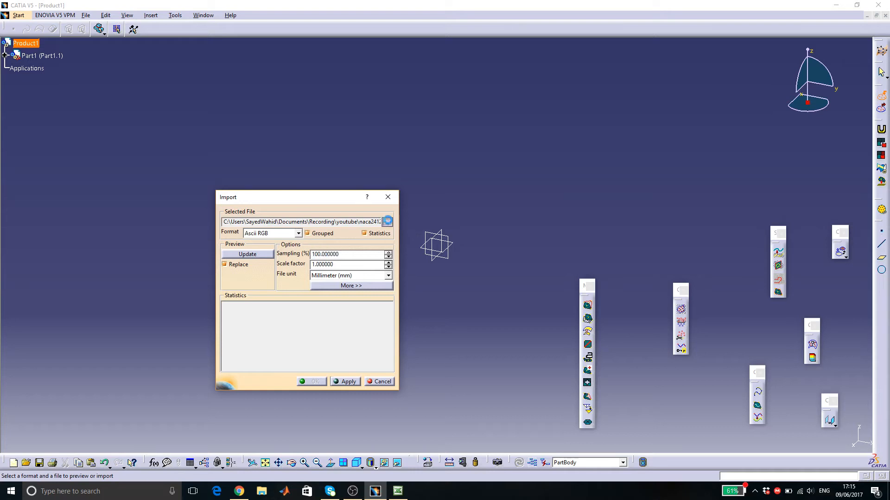
left_click(388, 221)
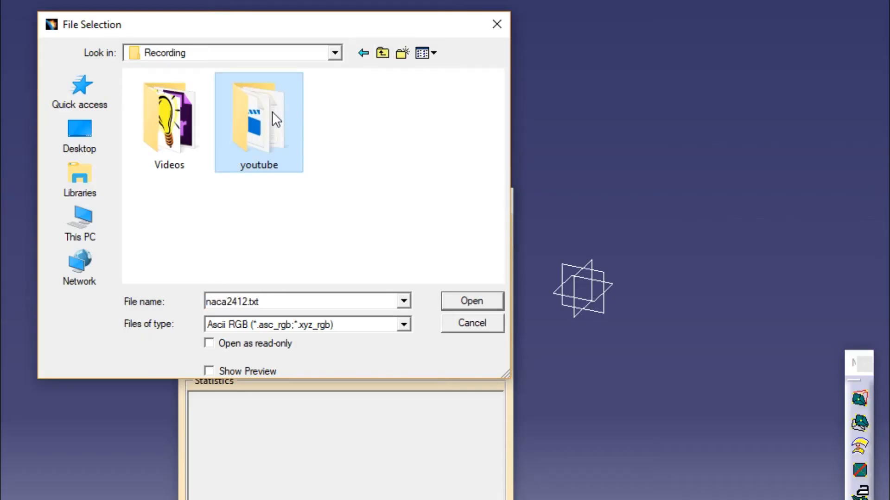
Select naca 2412.txt from the youtube folder, showing all file types
left_click(404, 324)
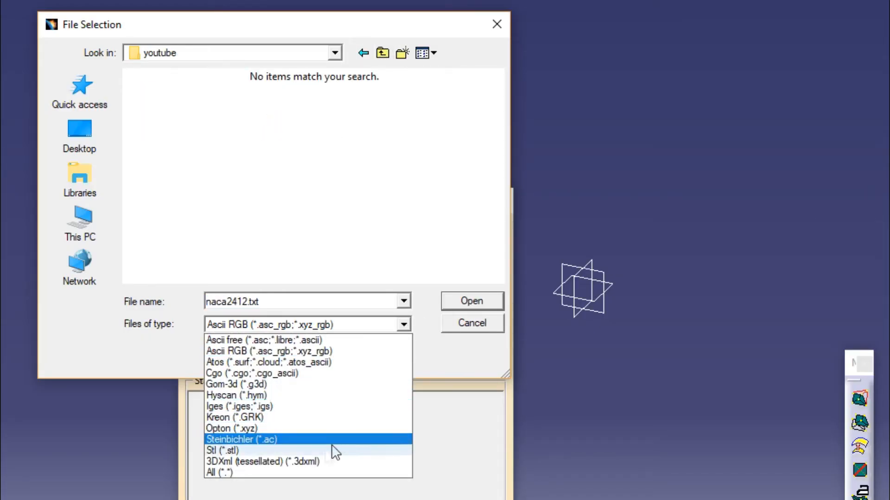
left_click(219, 472)
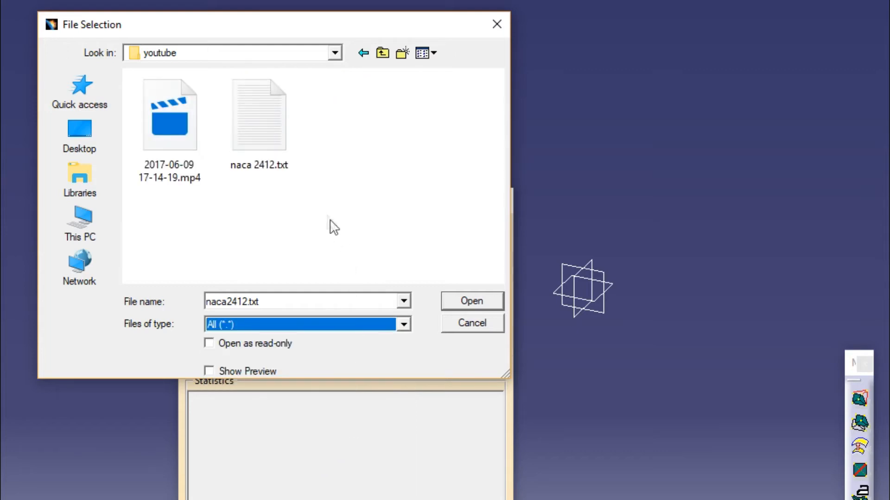
left_click(471, 301)
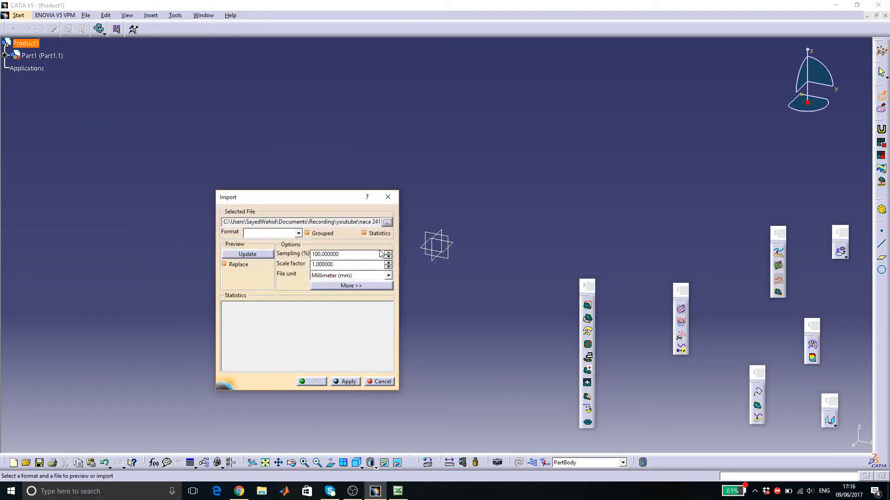
Import the NACA 2412 coordinates as a point cloud
left_click(345, 381)
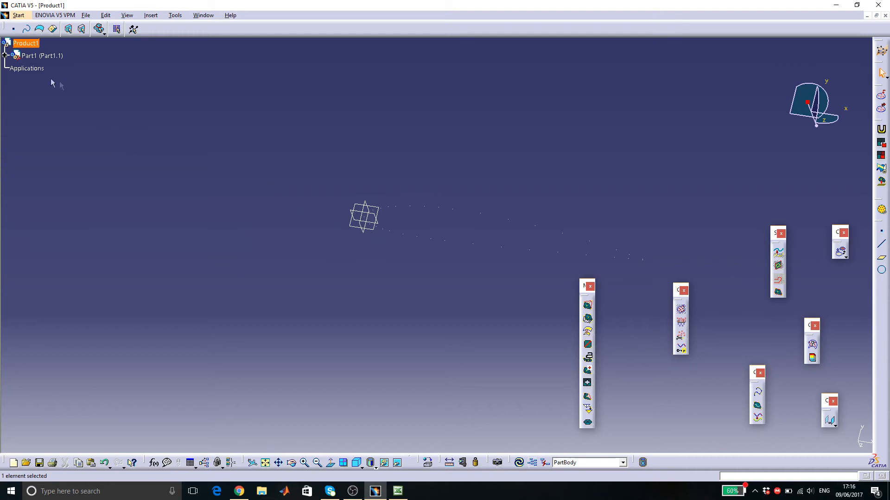
Expand the specification tree and switch to a design workbench to sketch over the airfoil points
left_click(10, 56)
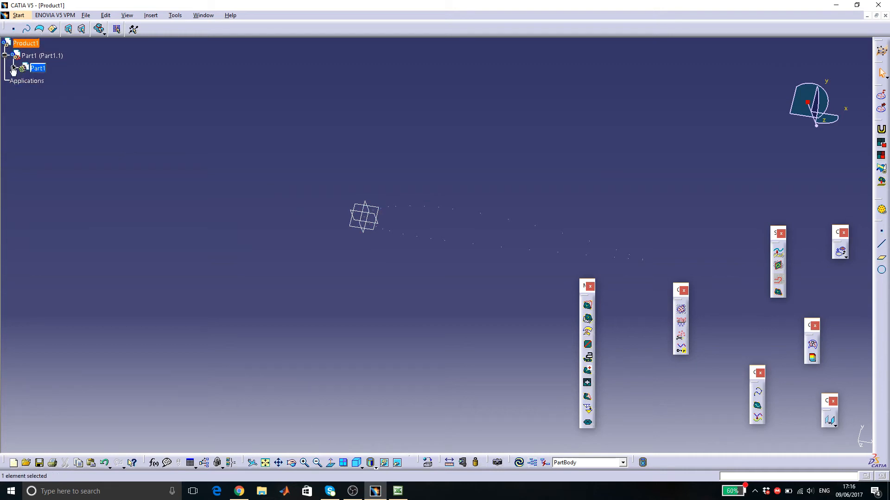
left_click(13, 68)
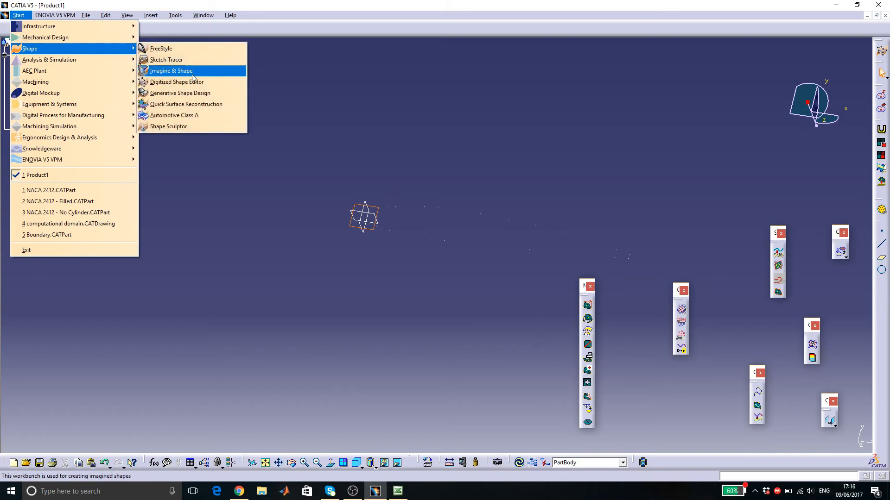
left_click(171, 71)
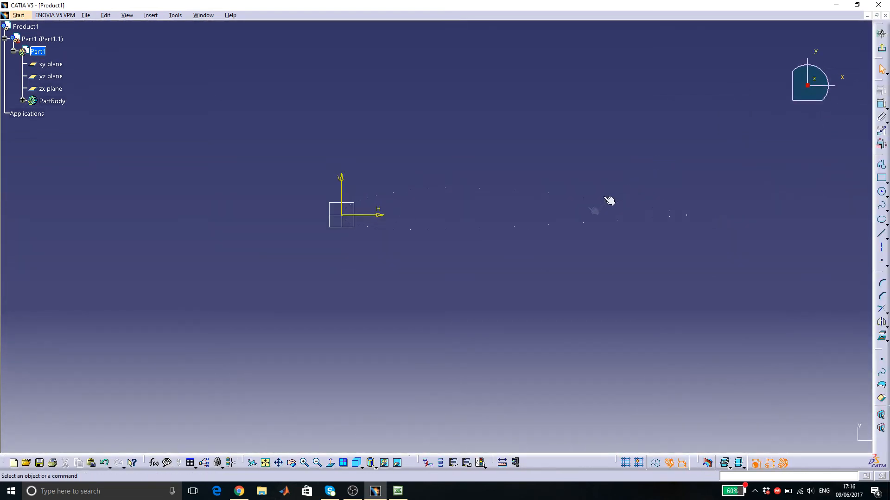